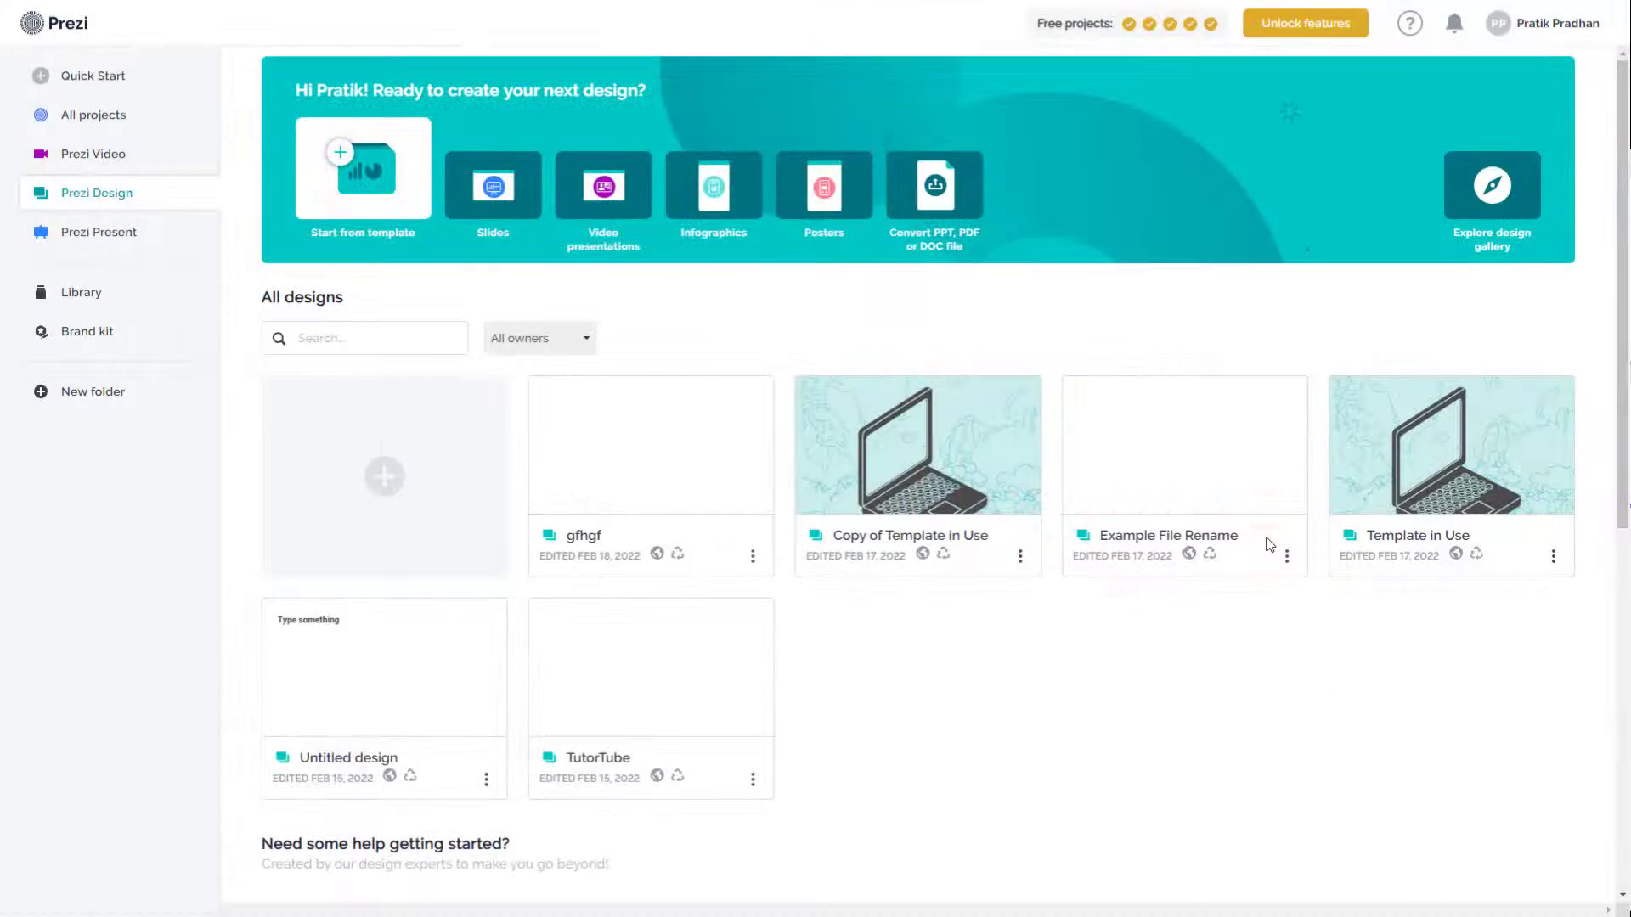
{"action": "mouse_move", "coordinate": [851, 549]}
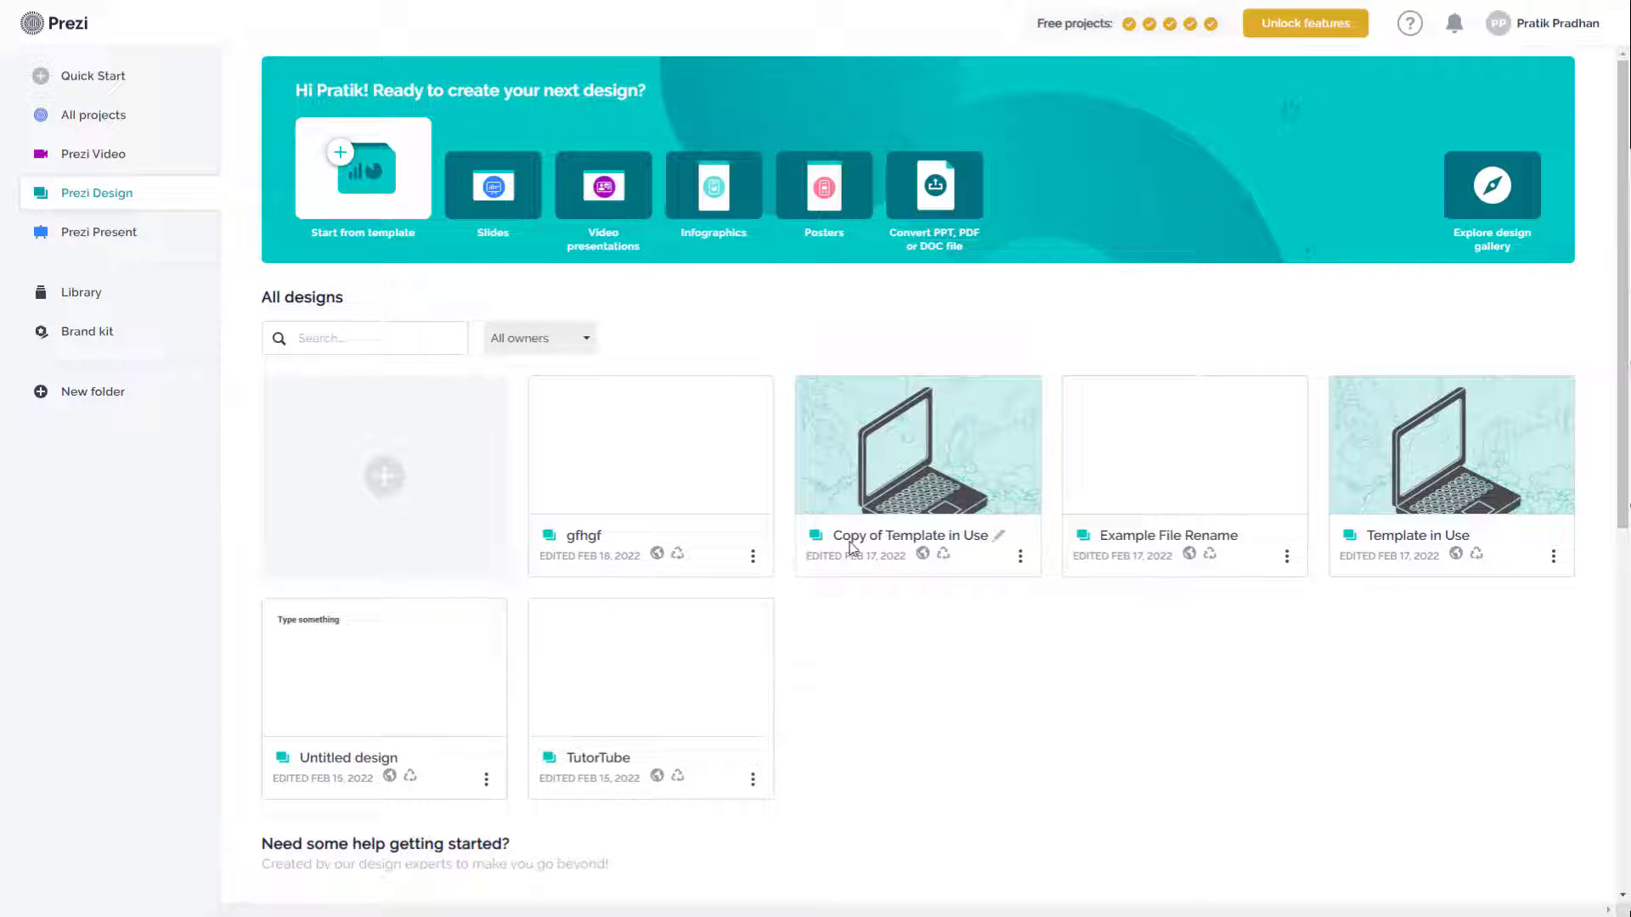
{"action": "mouse_move", "coordinate": [762, 559]}
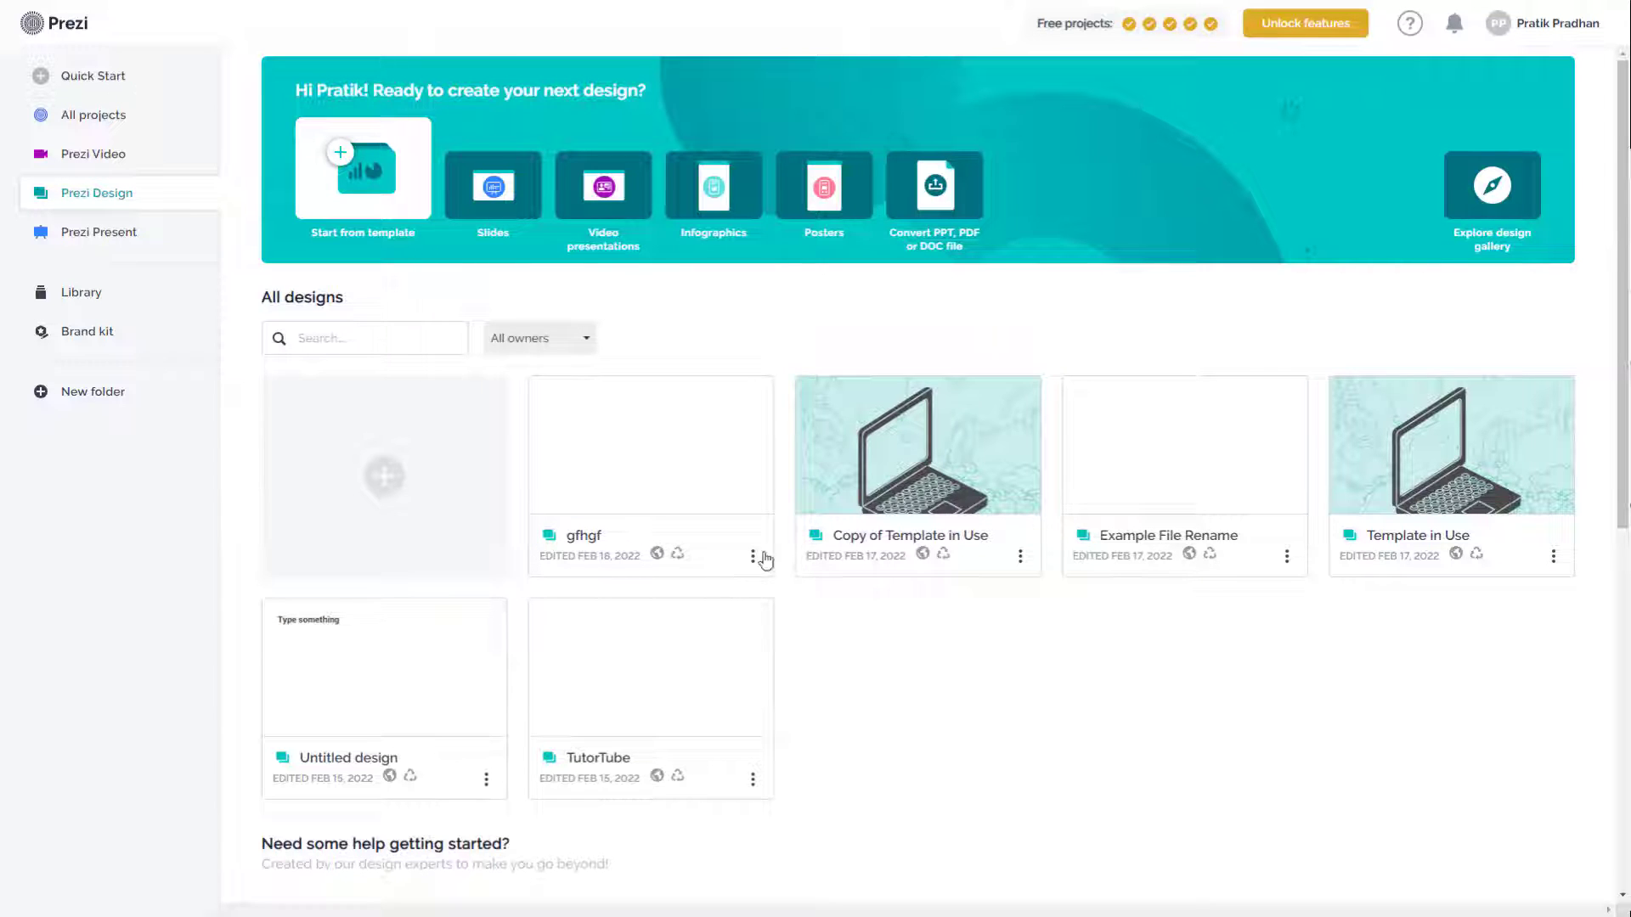
{"action": "mouse_move", "coordinate": [822, 666]}
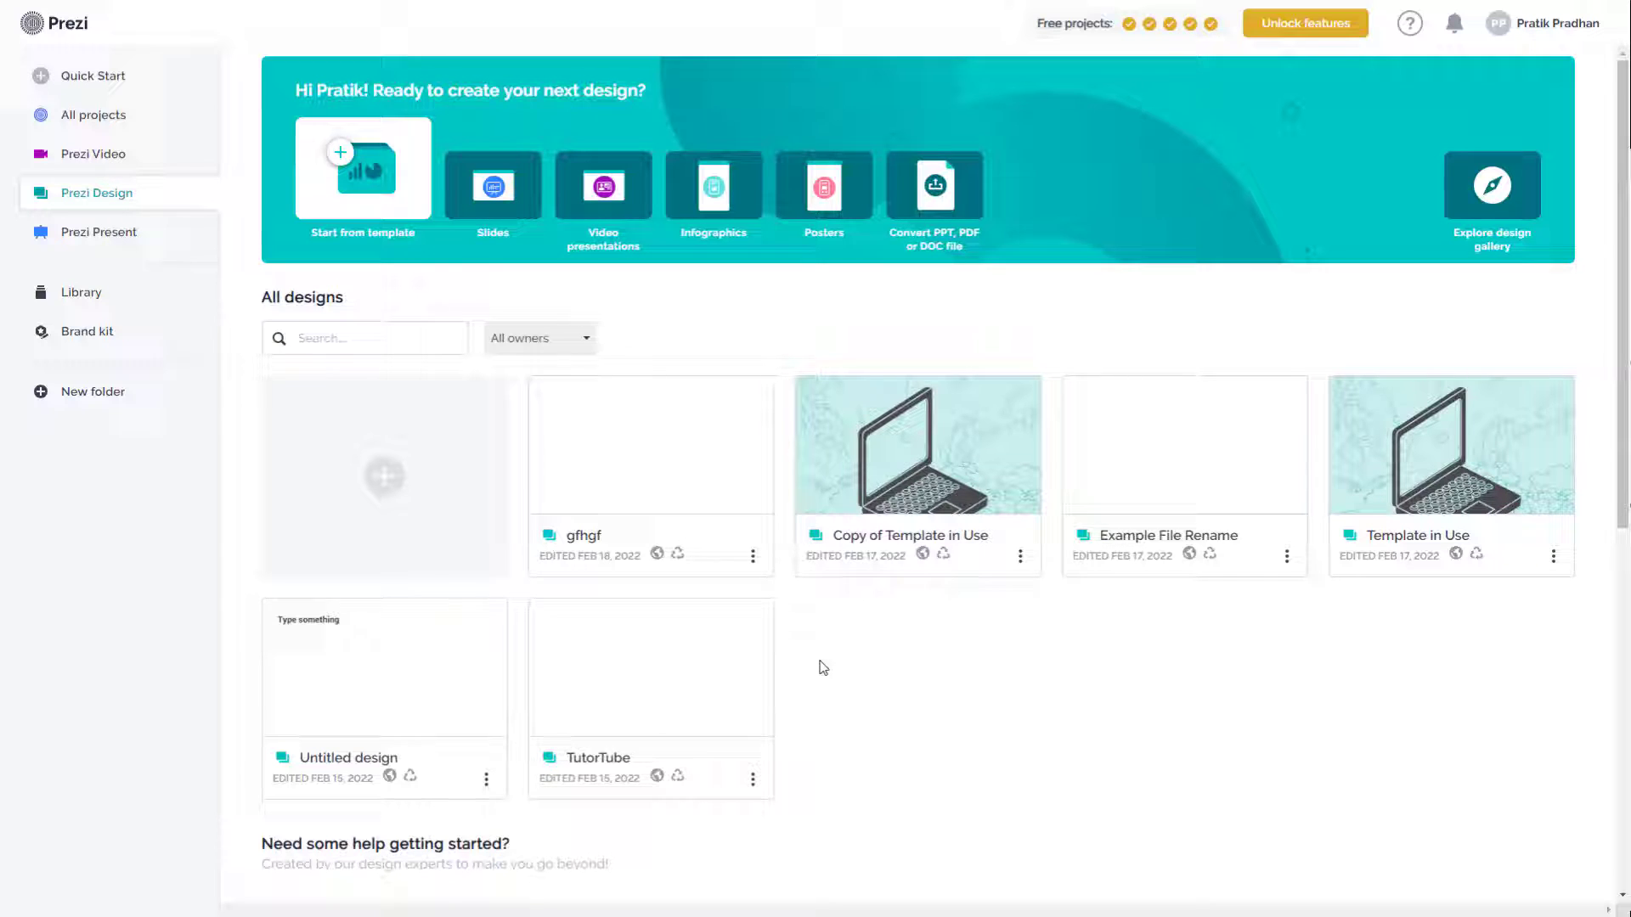
{"action": "mouse_move", "coordinate": [798, 530]}
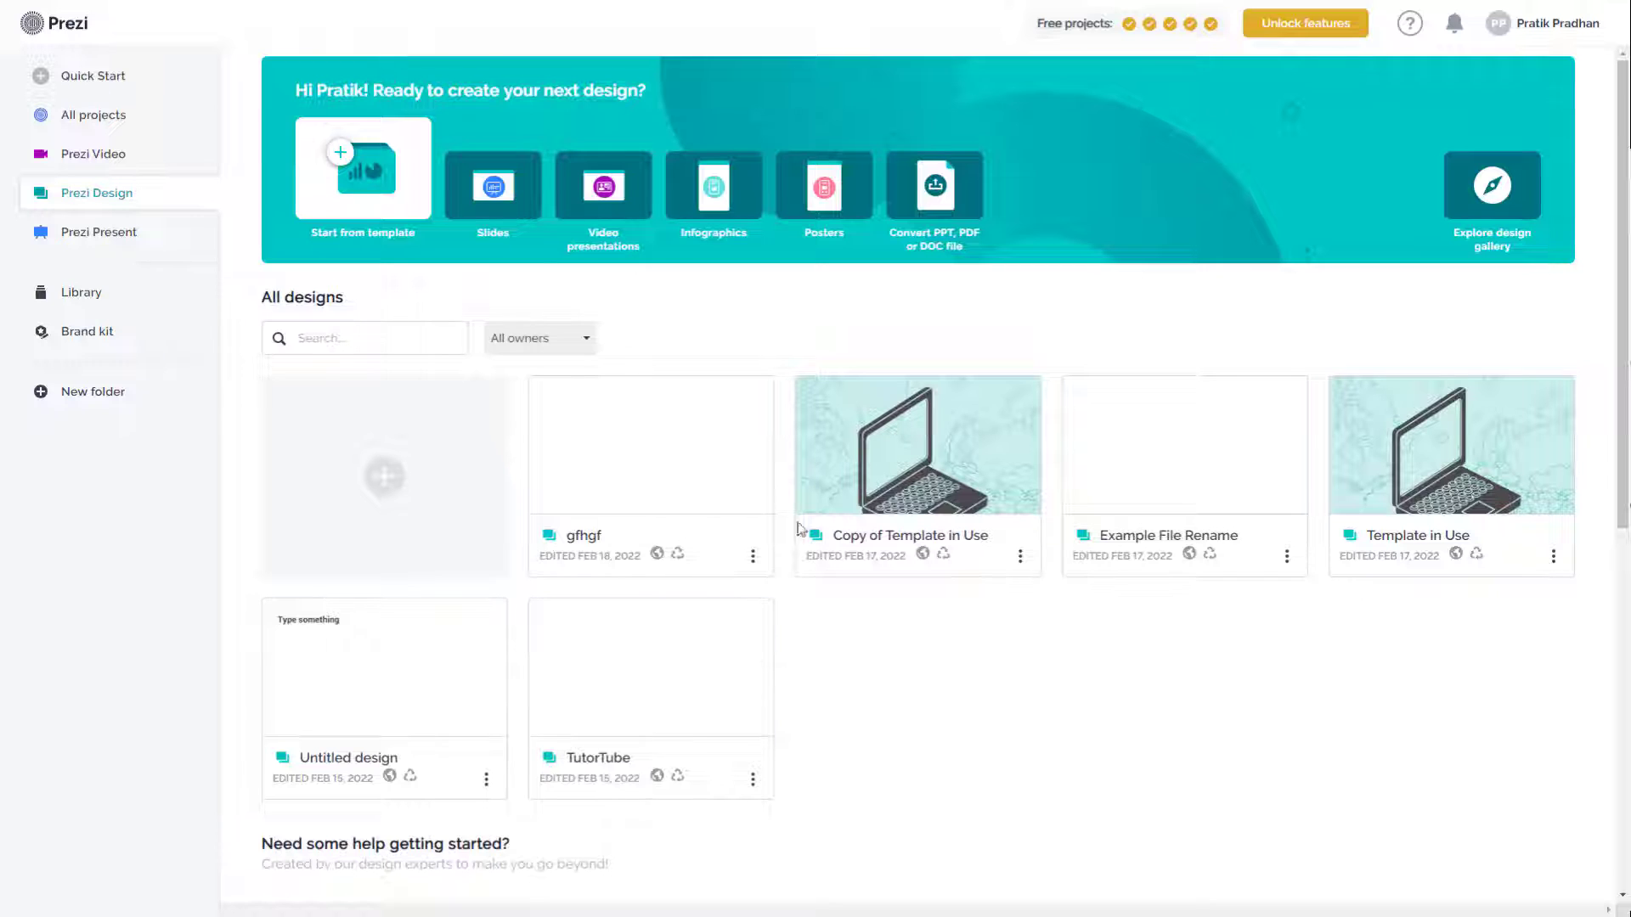
{"action": "mouse_move", "coordinate": [730, 578]}
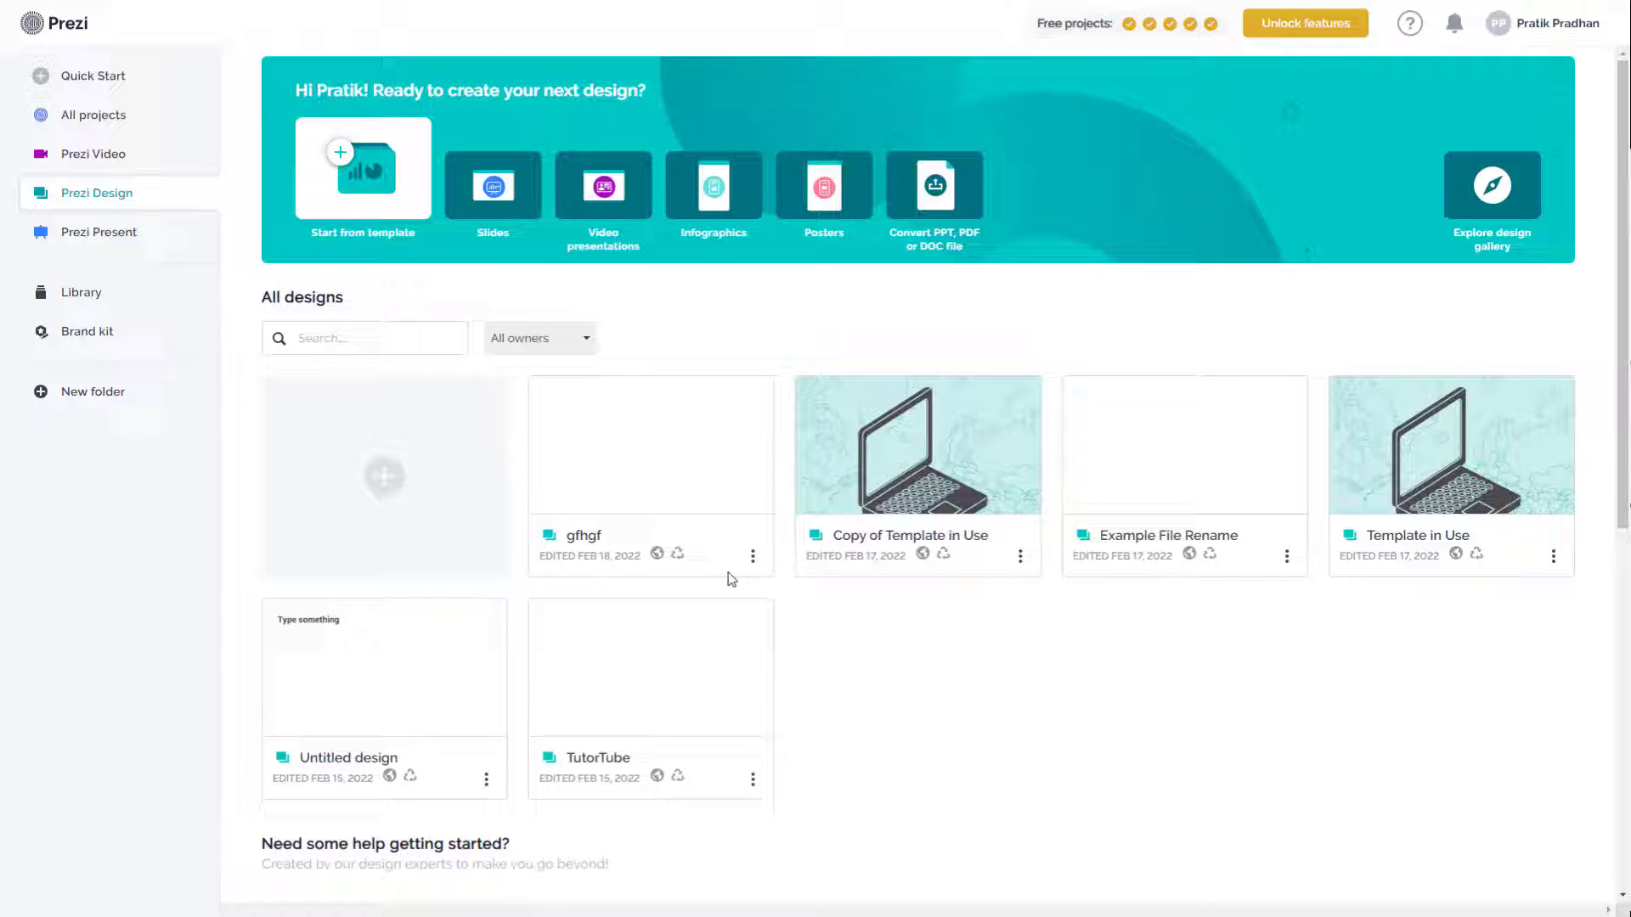
- Delete the 'gfhgf' design via its card menu and confirm with Yes, delete
{"action": "left_click", "coordinate": [753, 555]}
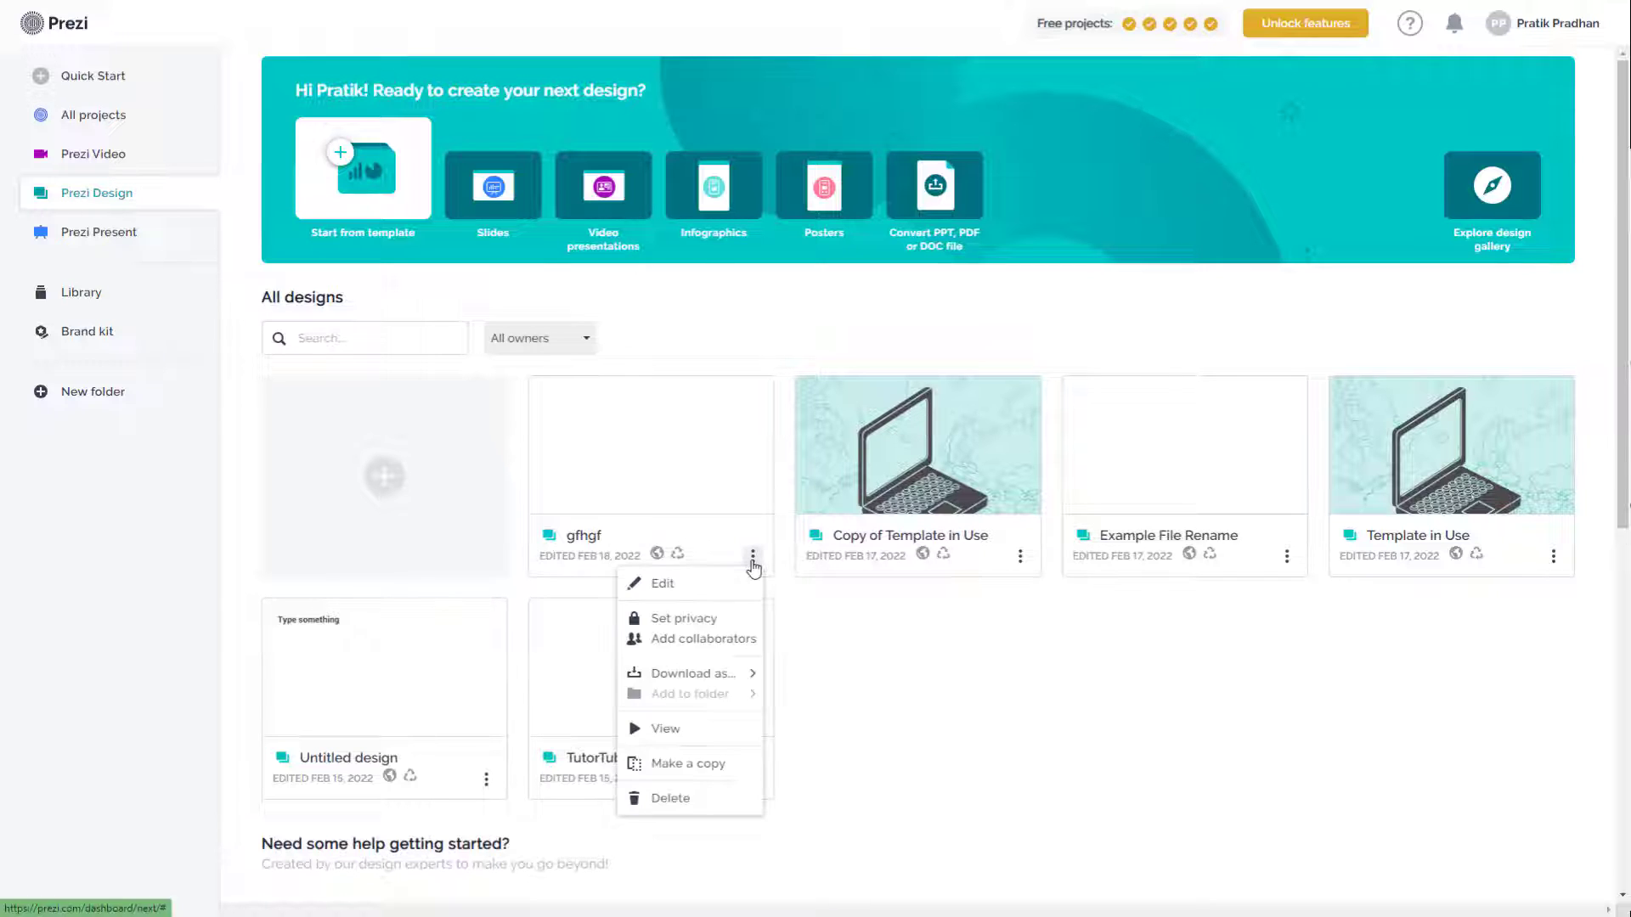
{"action": "mouse_move", "coordinate": [669, 799]}
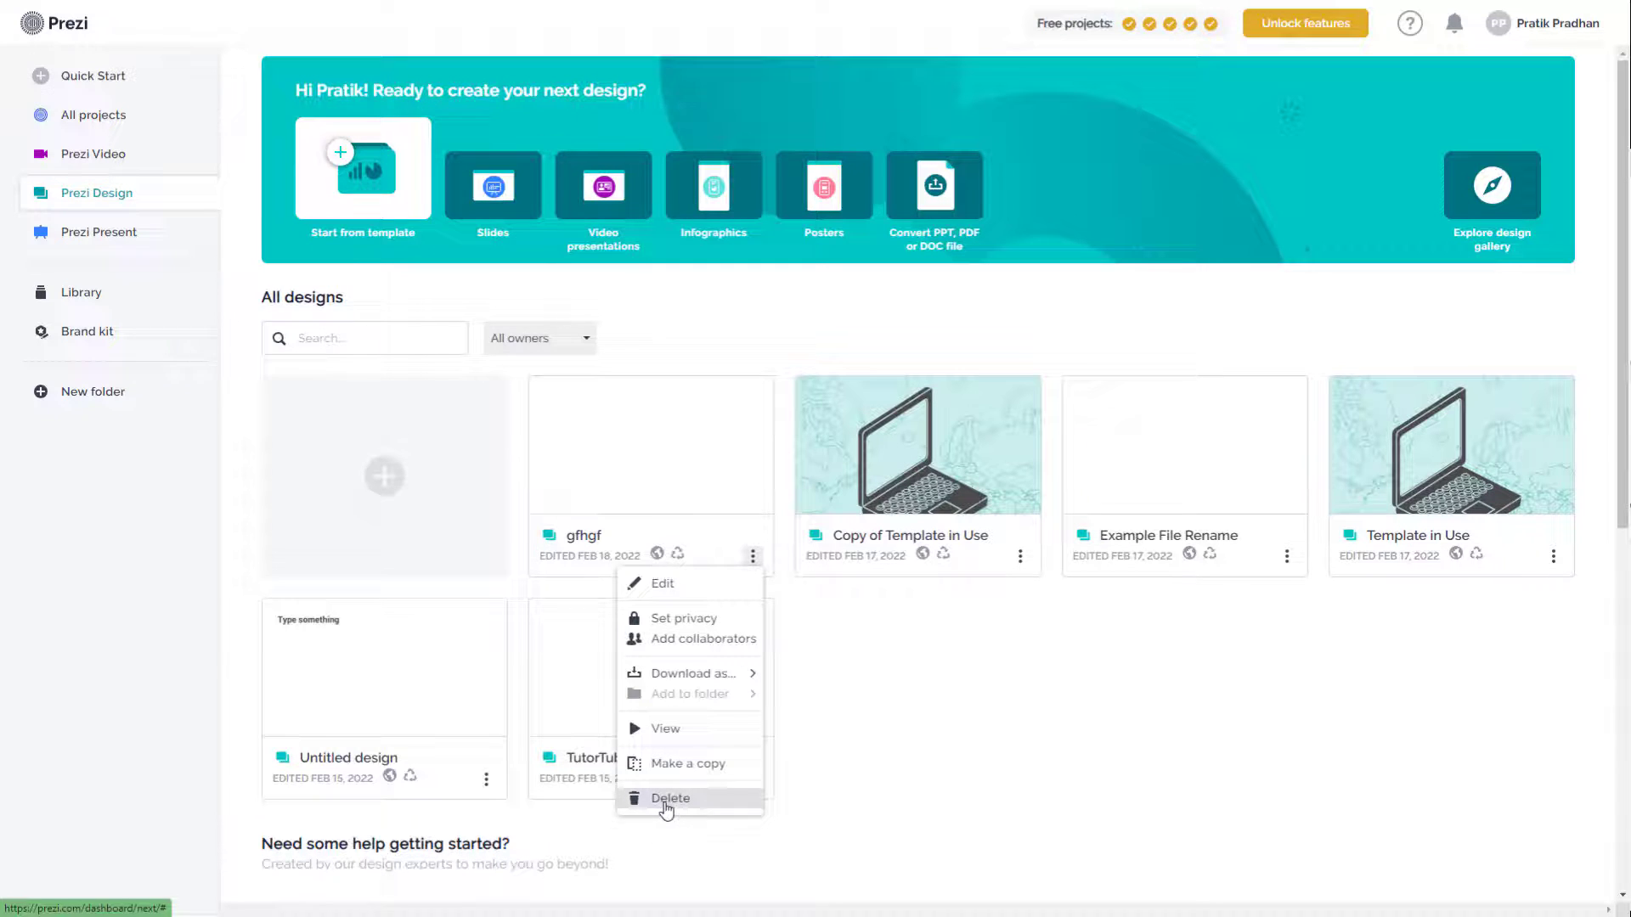
{"action": "left_click", "coordinate": [669, 799]}
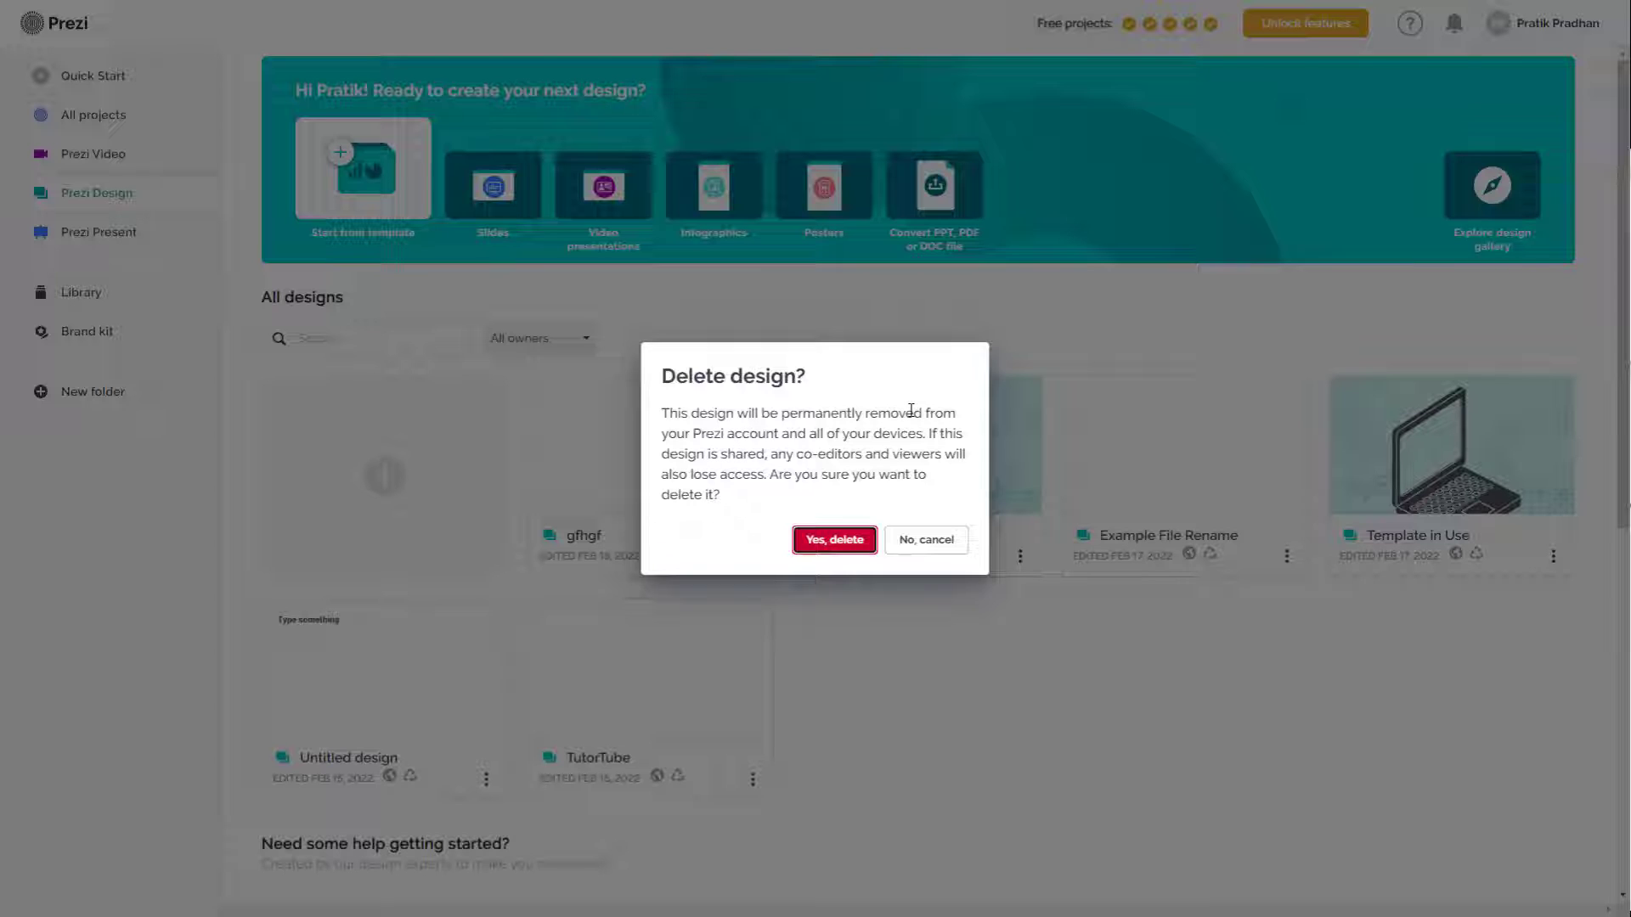
{"action": "mouse_move", "coordinate": [870, 503]}
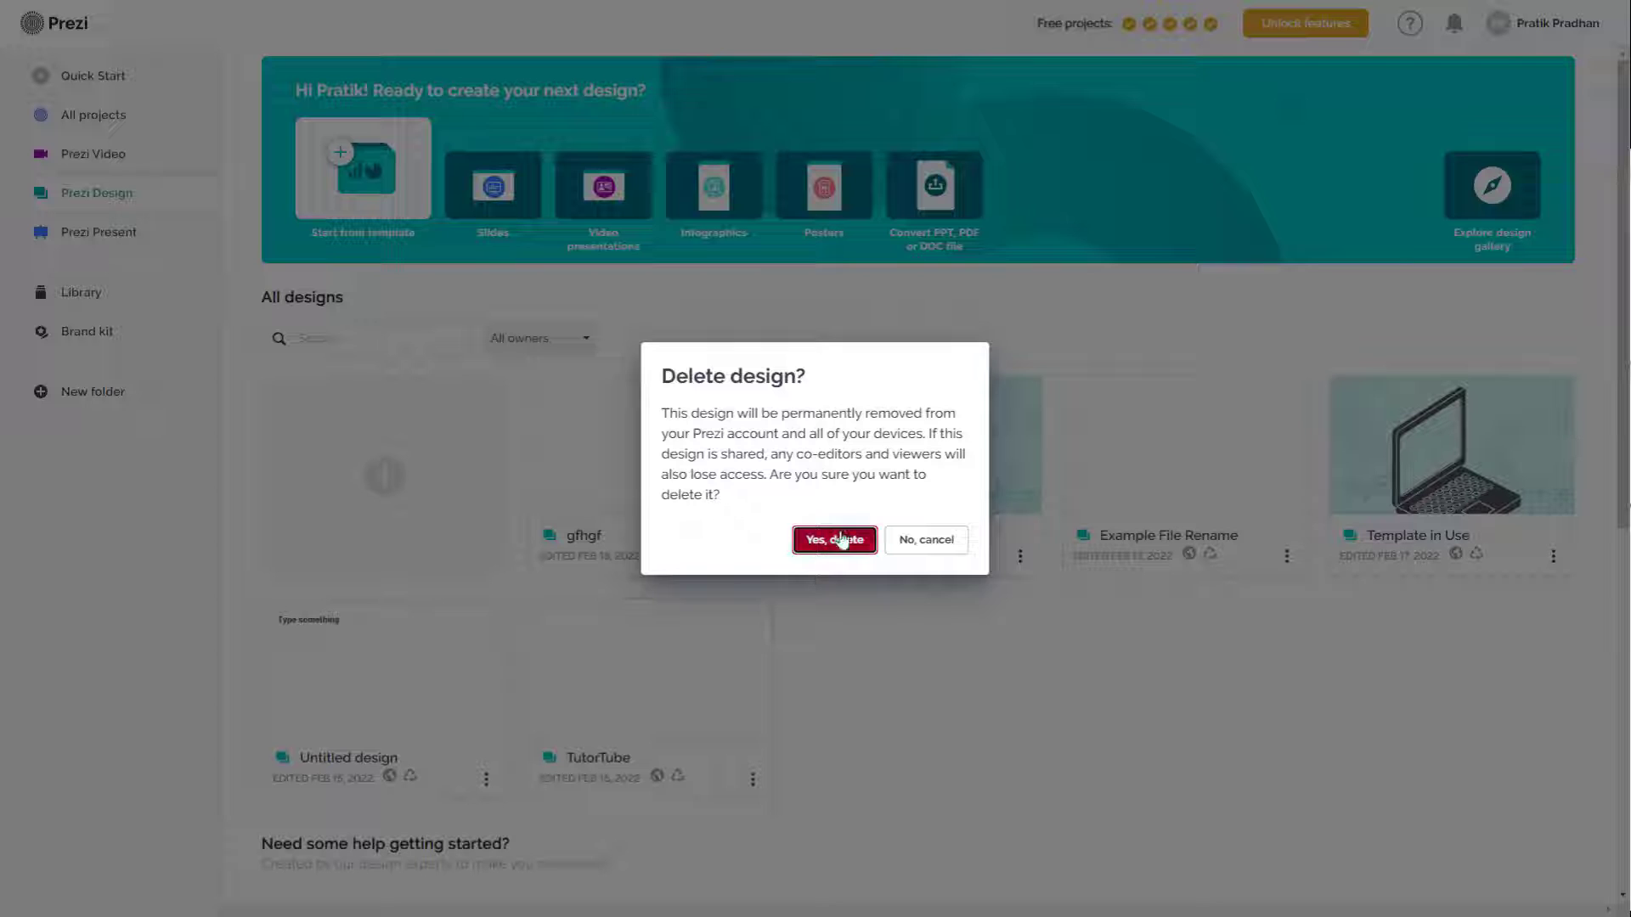
{"action": "left_click", "coordinate": [834, 540]}
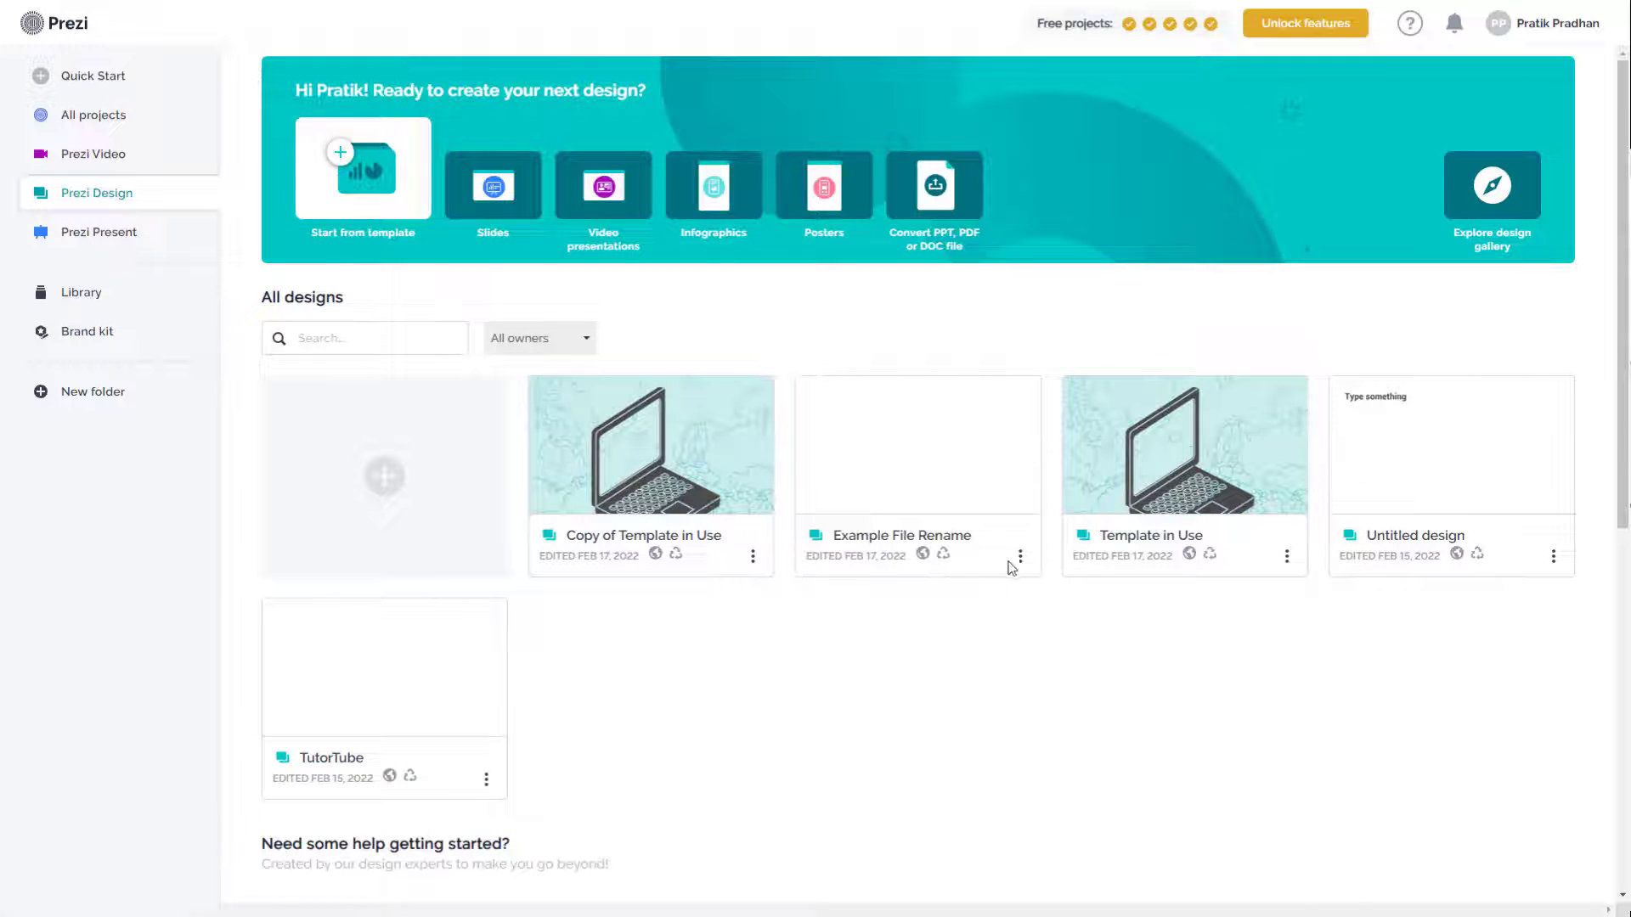
{"action": "left_click", "coordinate": [364, 336]}
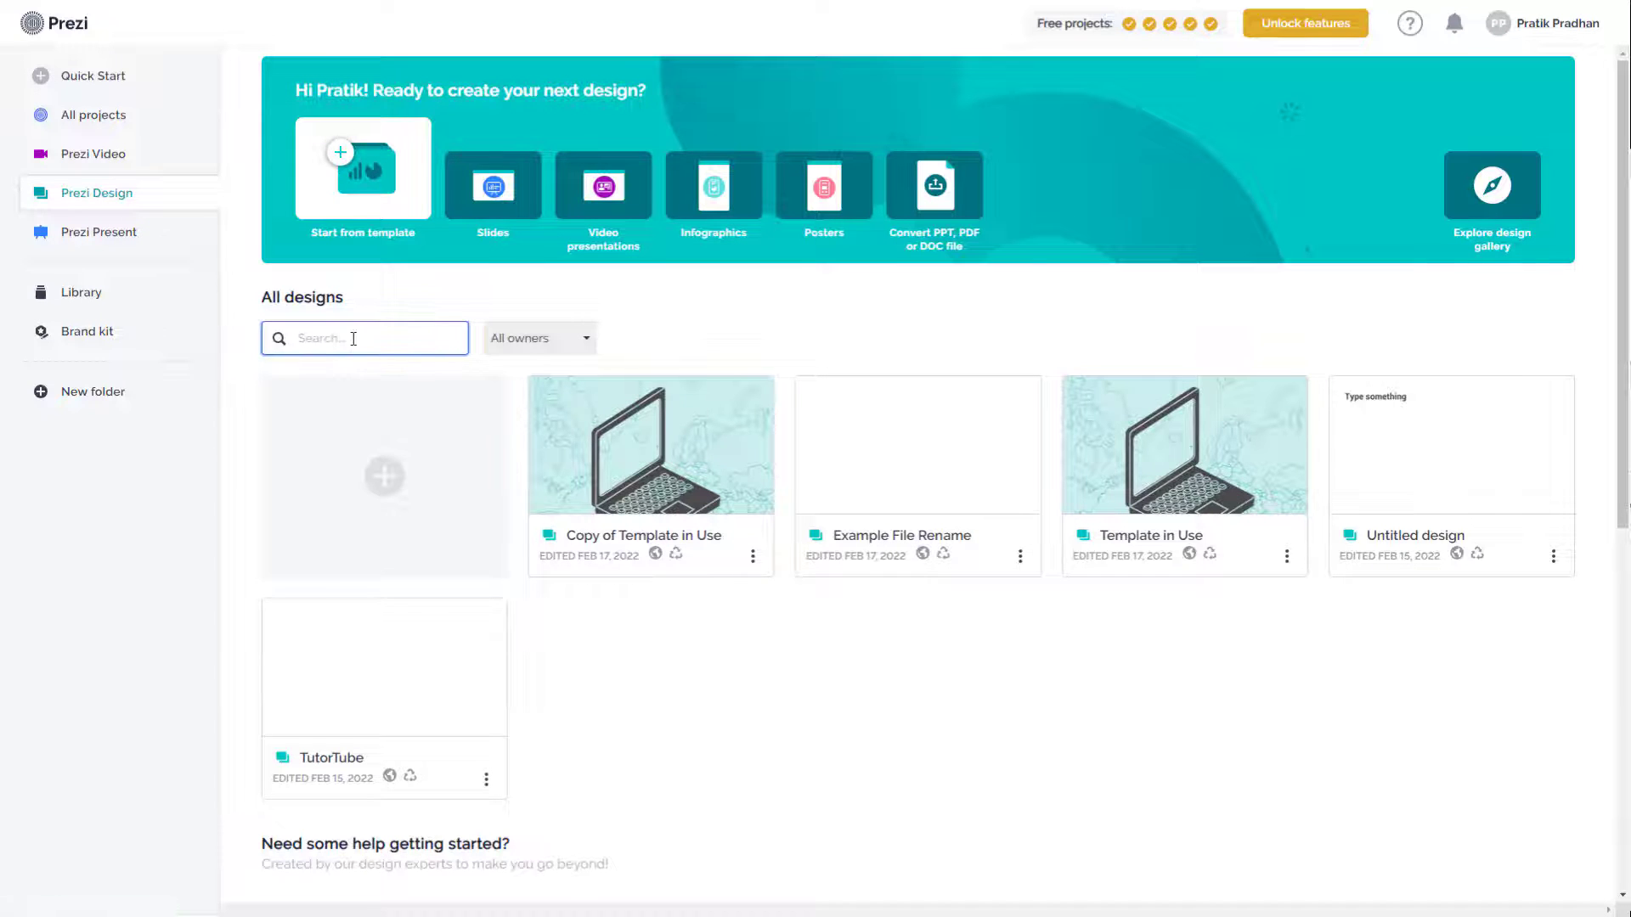
- Search 'tutort', delete the TutorTube design, then clear the search filter
{"action": "type", "text": "tutort"}
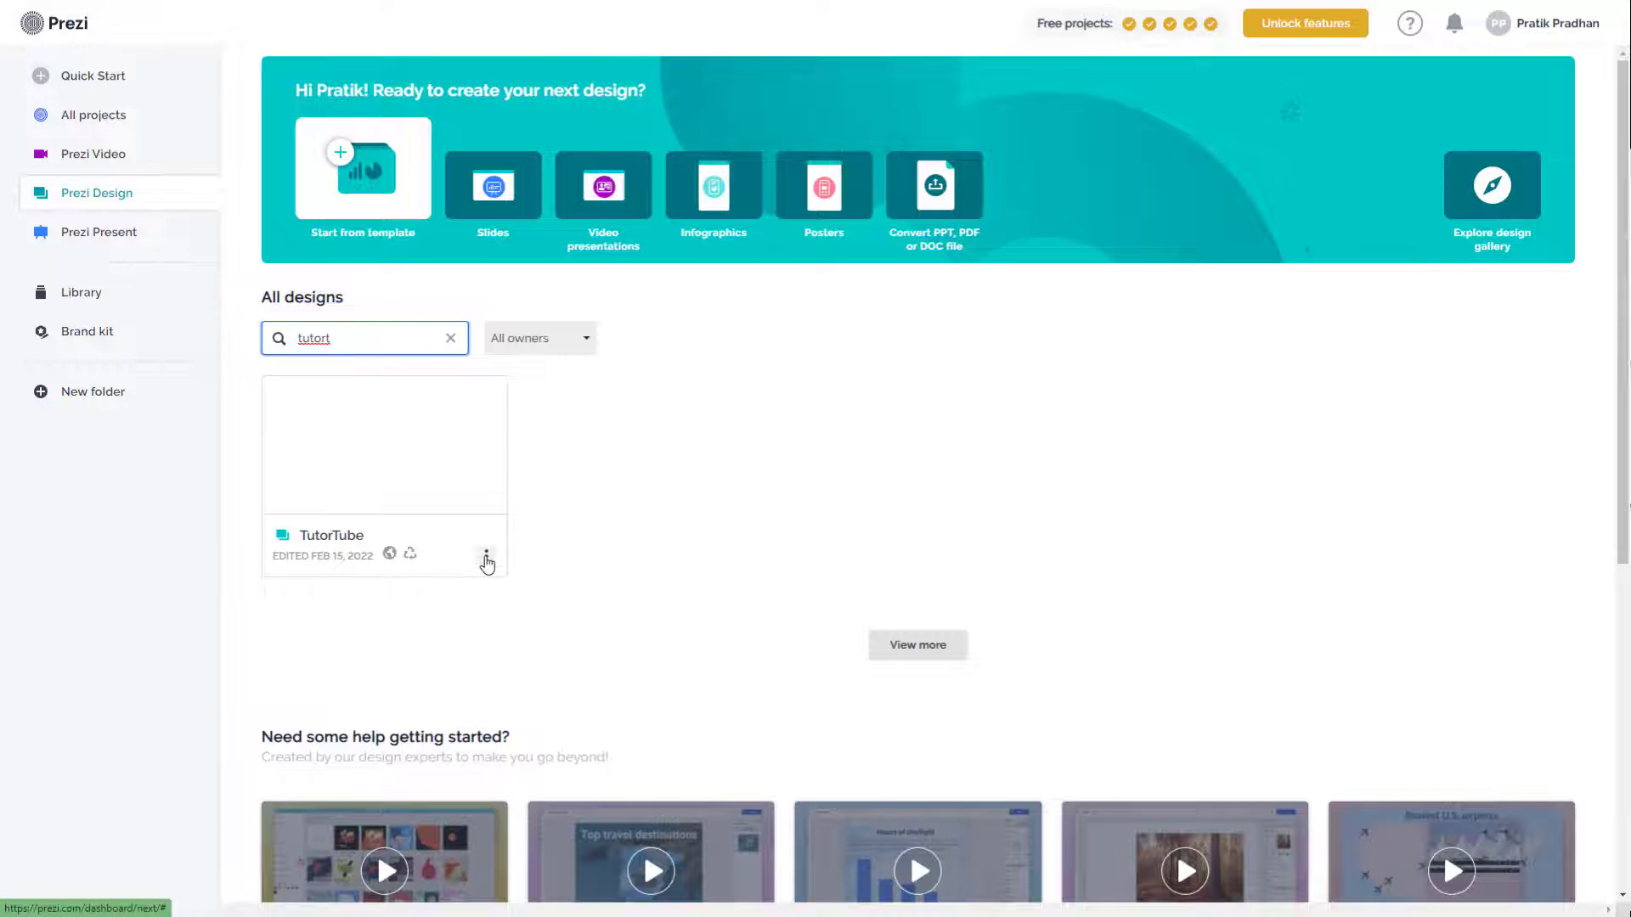
{"action": "left_click", "coordinate": [486, 553]}
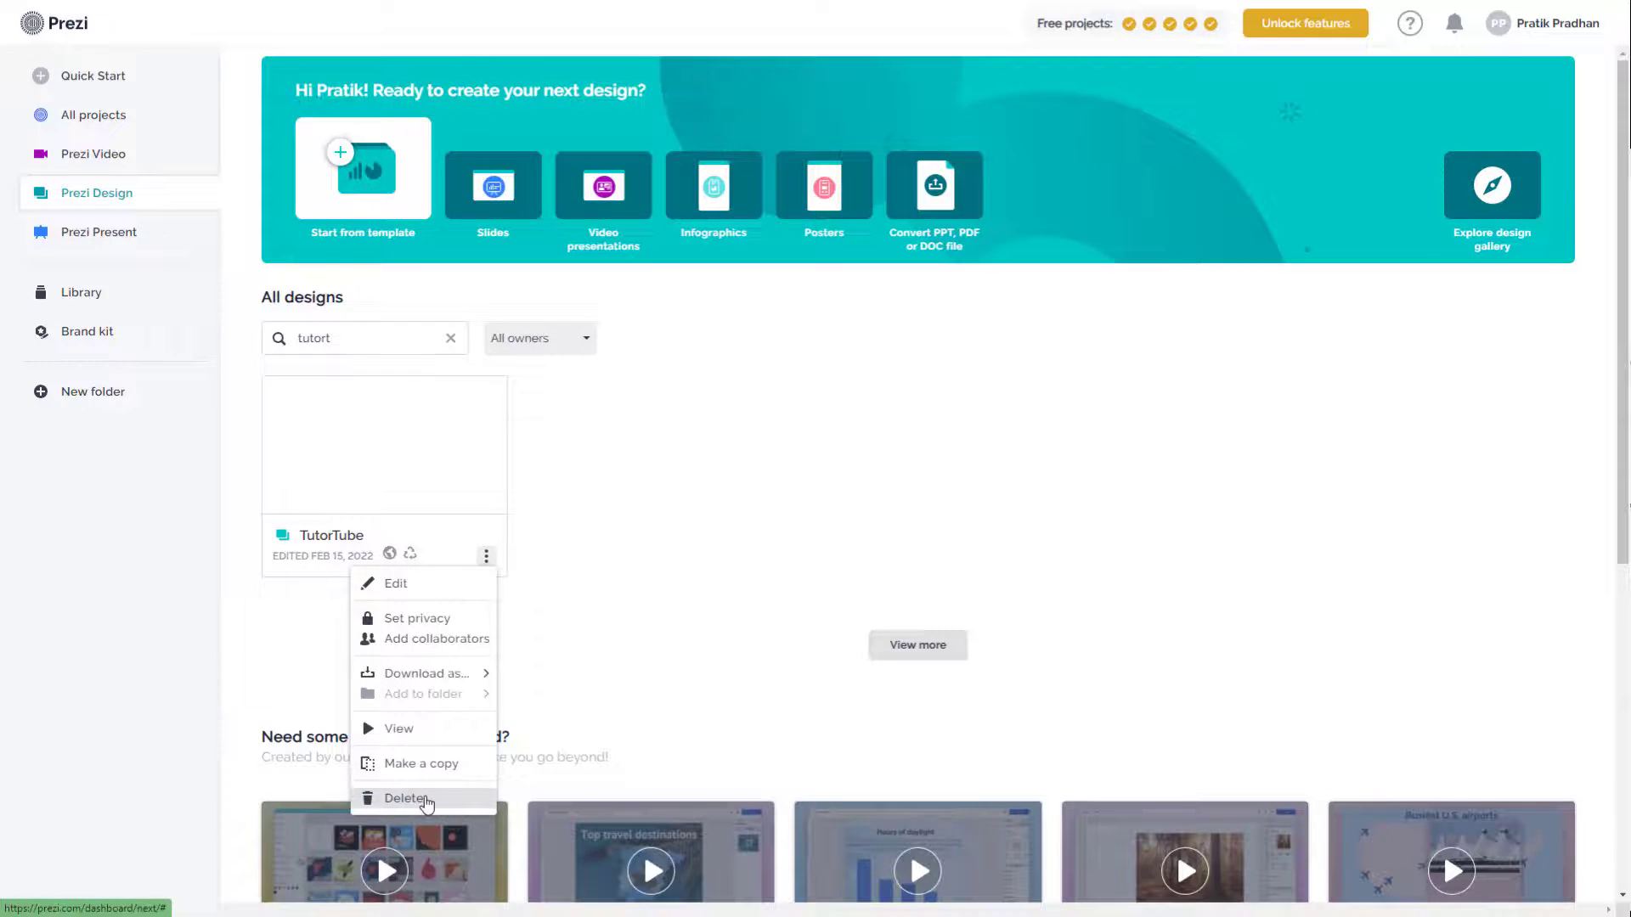
{"action": "left_click", "coordinate": [406, 798]}
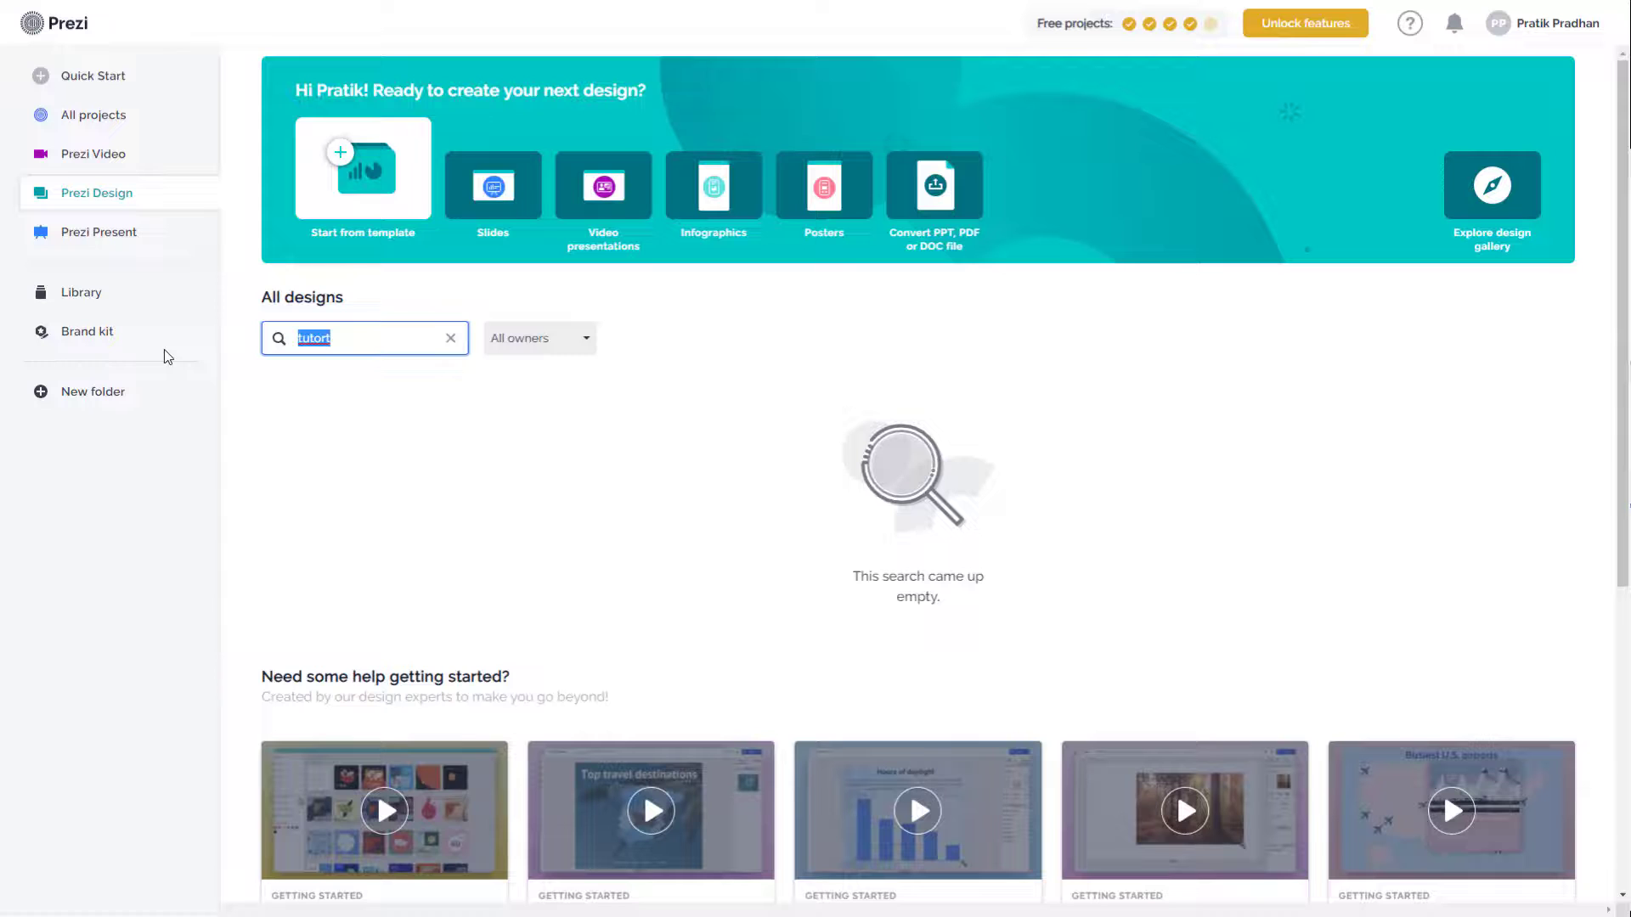
{"action": "left_click", "coordinate": [450, 338]}
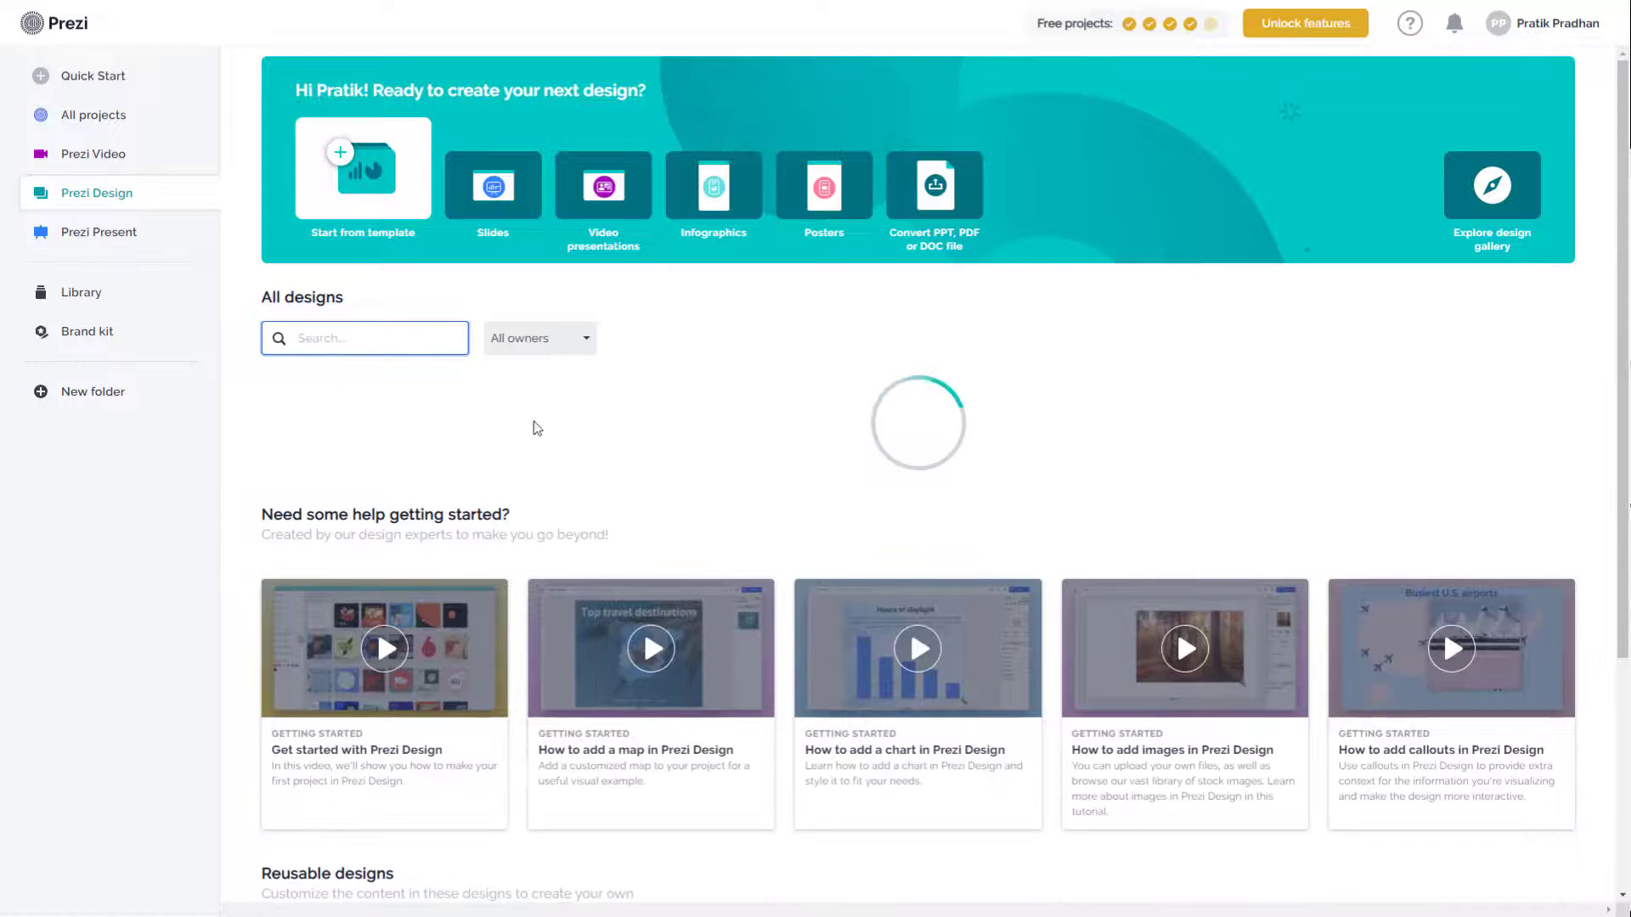